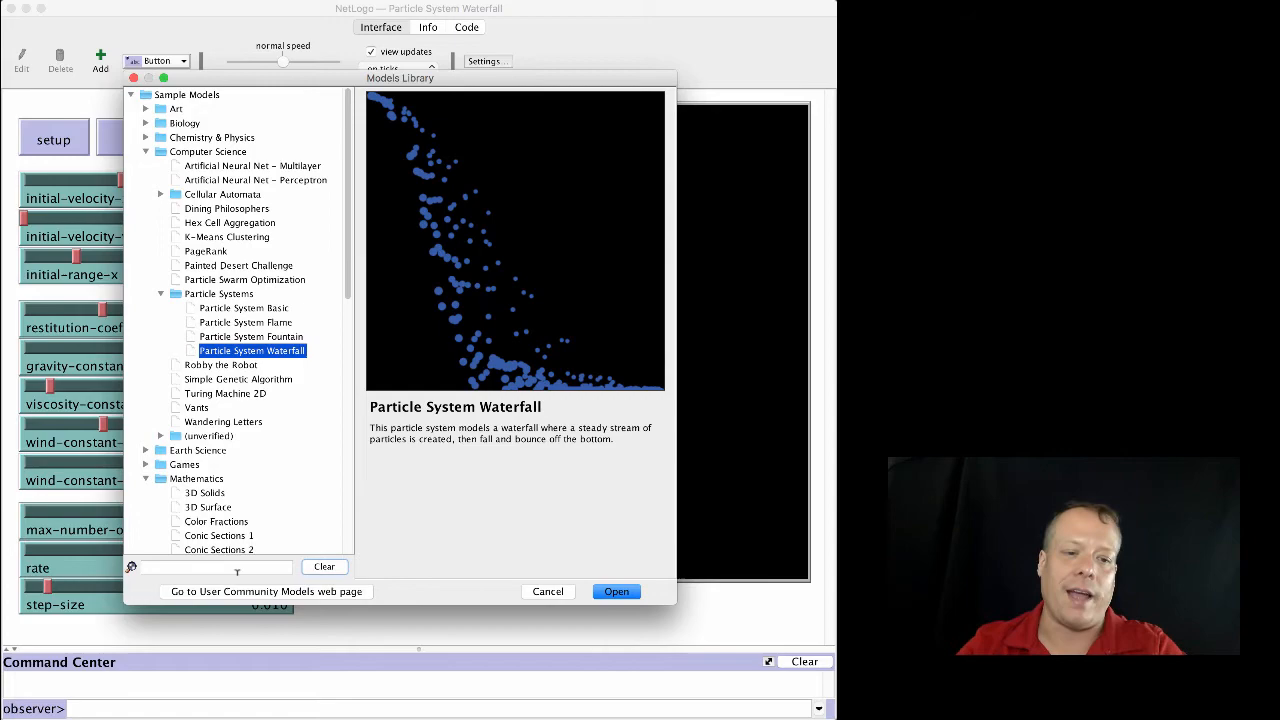
Step: Search the Models Library for 'waterfall' and open the Particle System Waterfall model
type("pati")
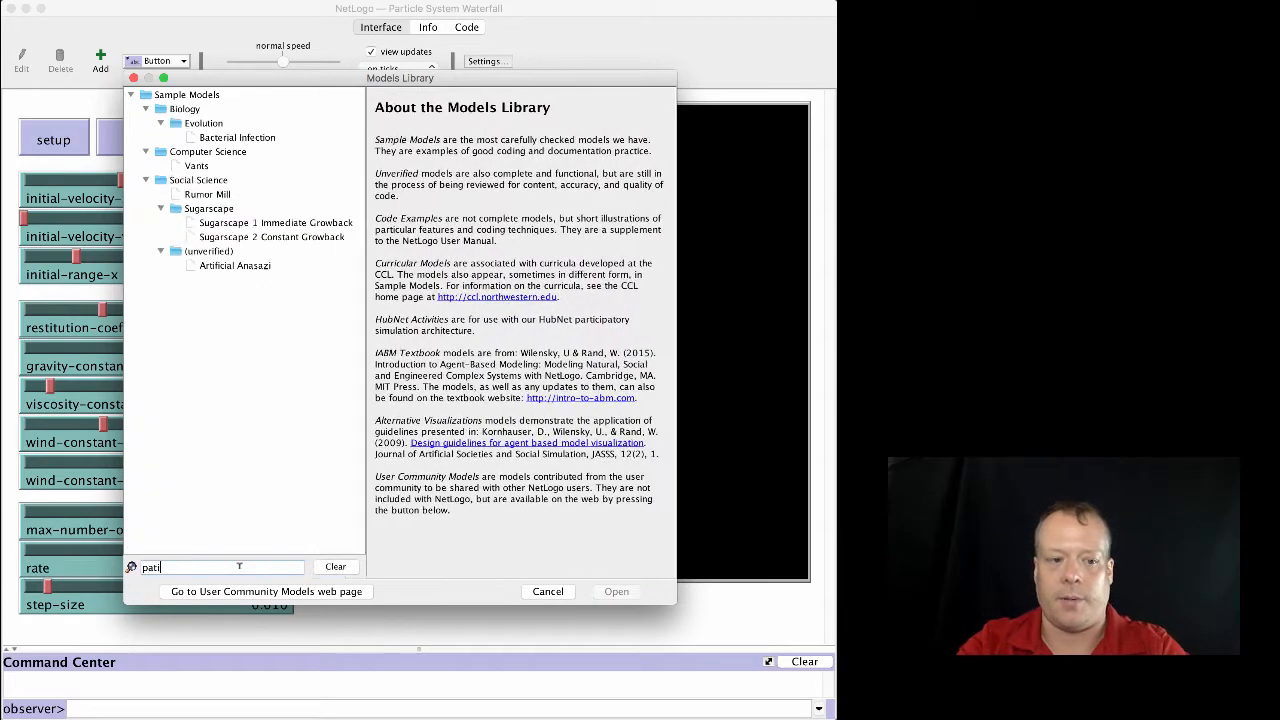
type("particle system")
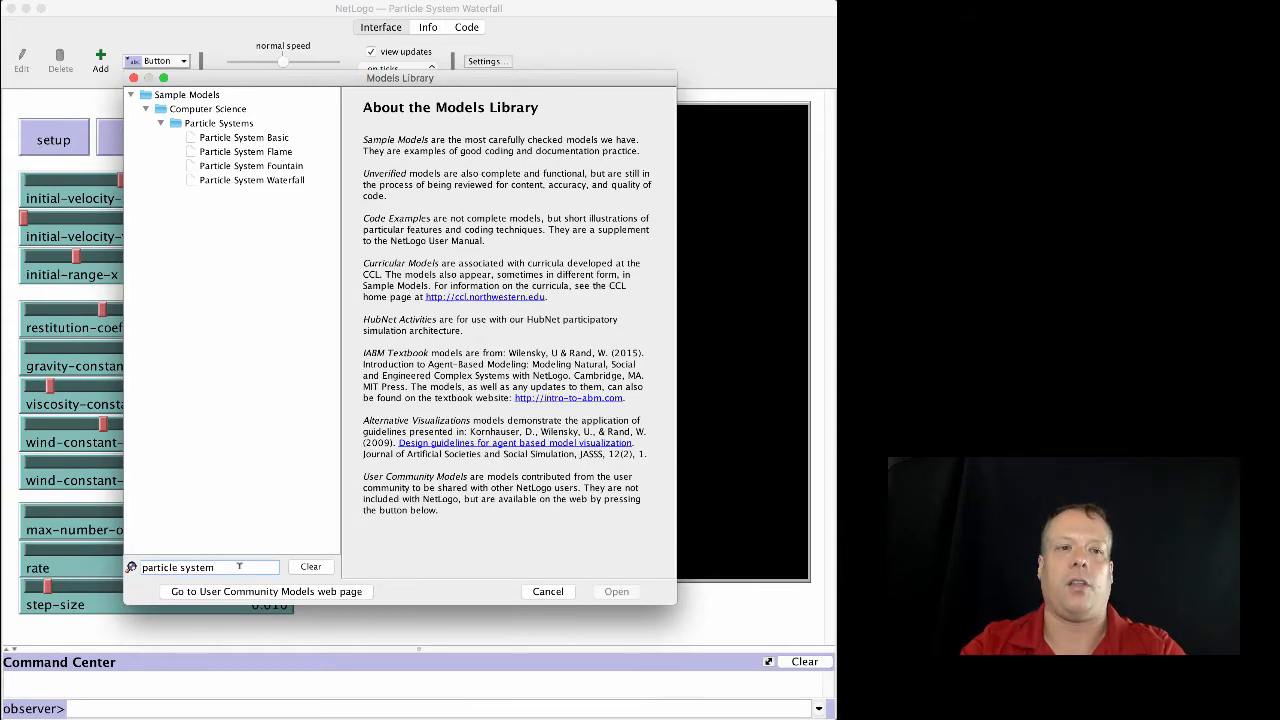
type("waterfall")
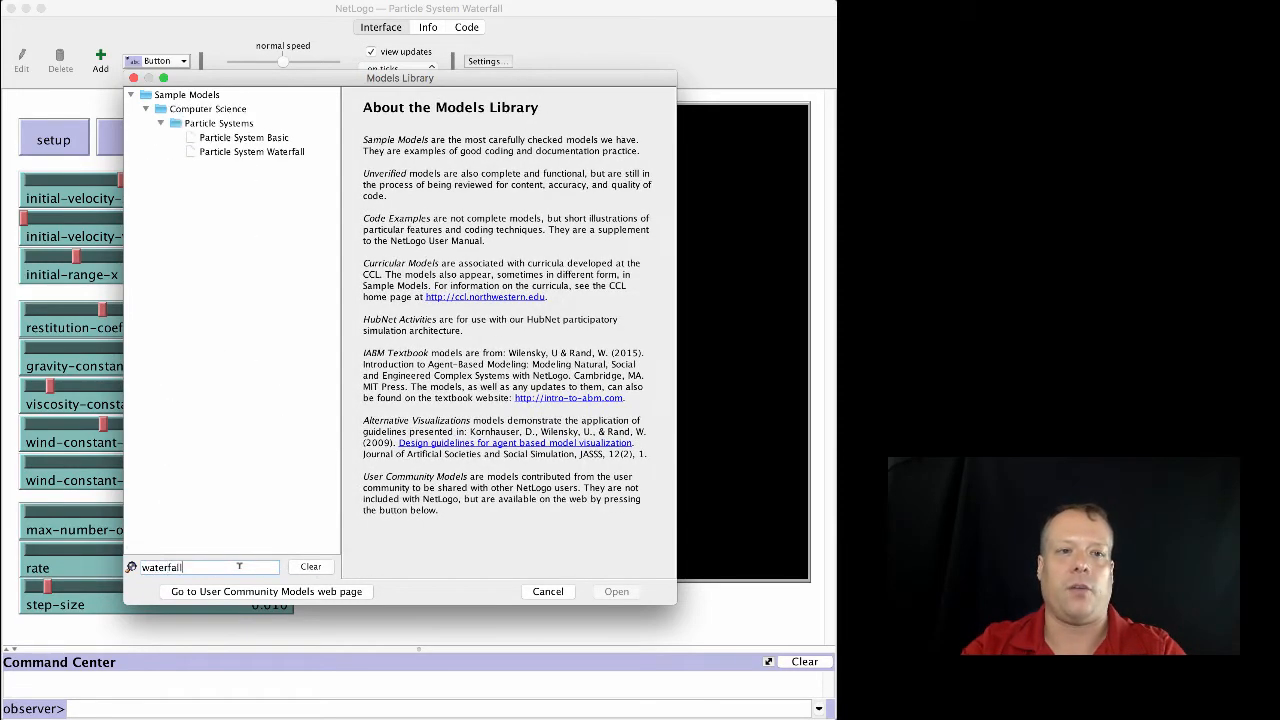
left_click(252, 152)
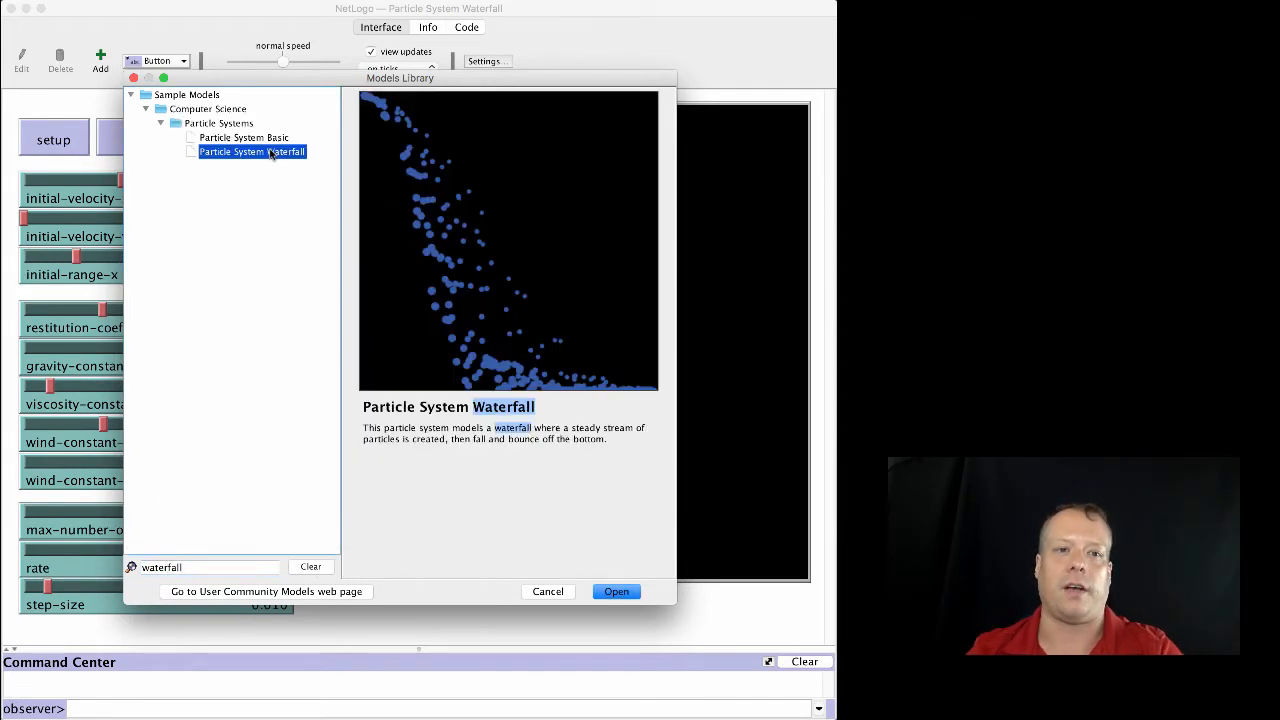
left_click(616, 592)
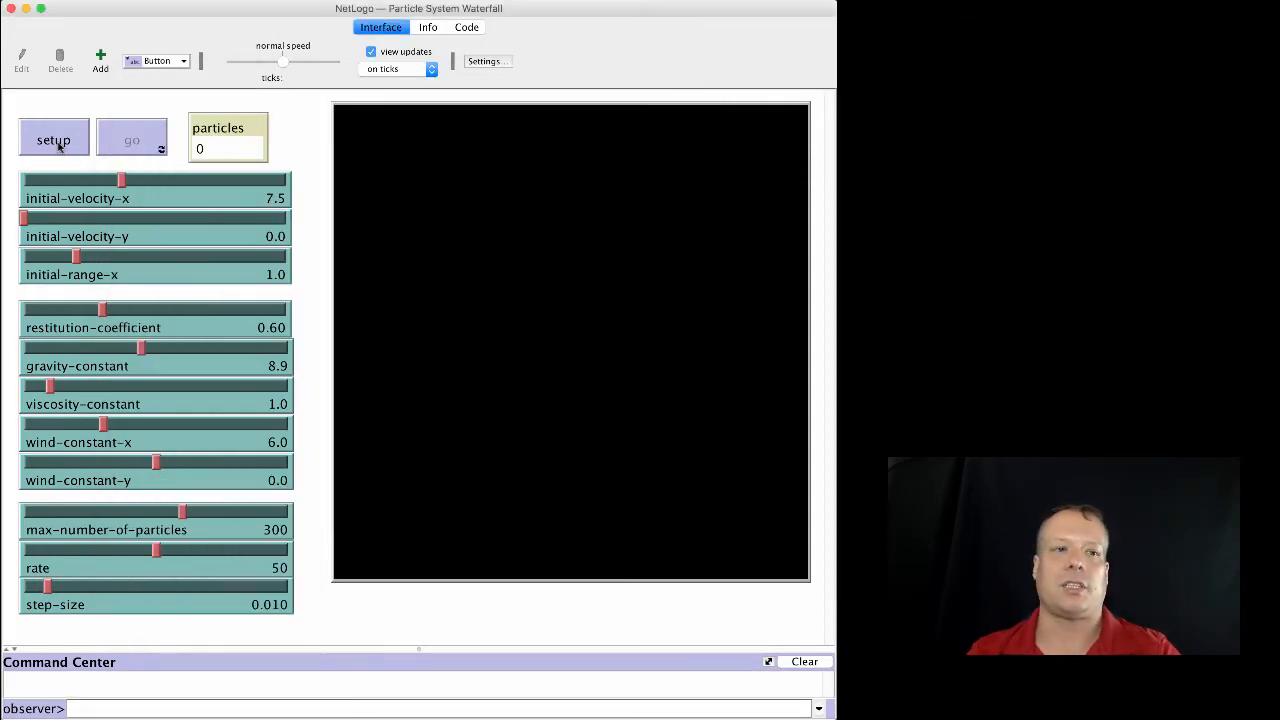
Step: Initialize the waterfall model so particles start streaming and bouncing off the bottom
left_click(132, 138)
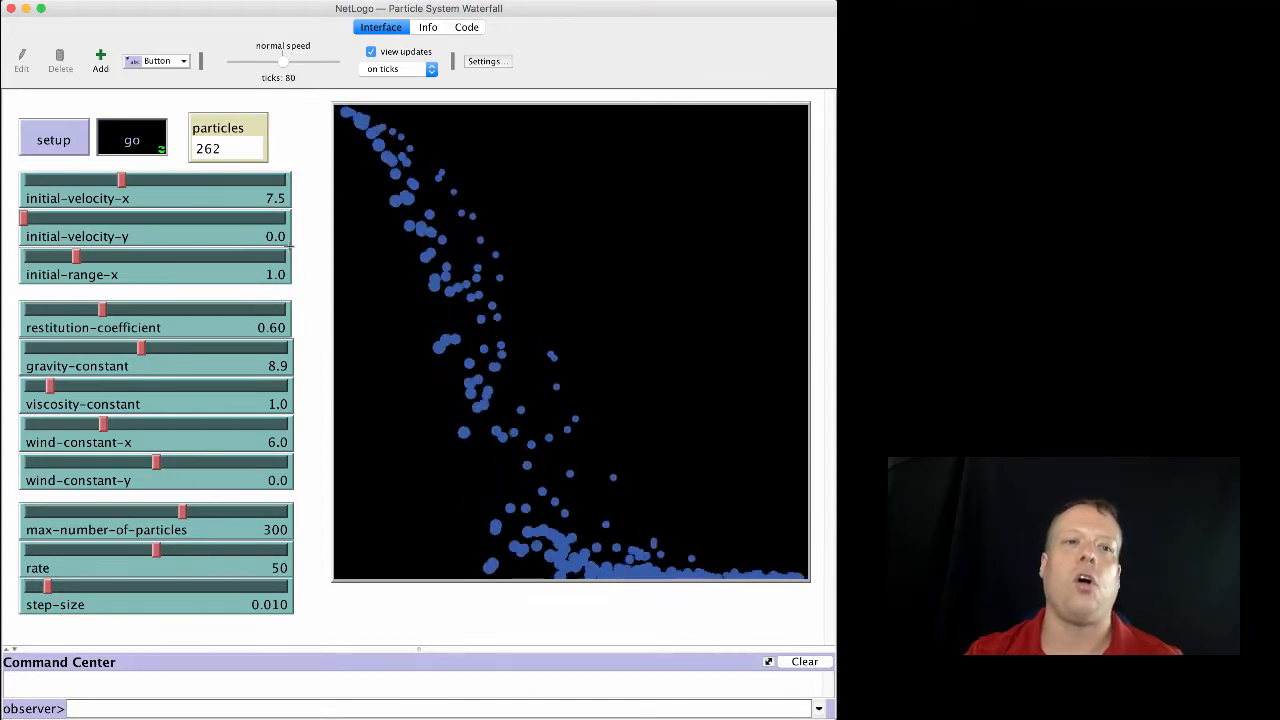
mouse_move(180, 184)
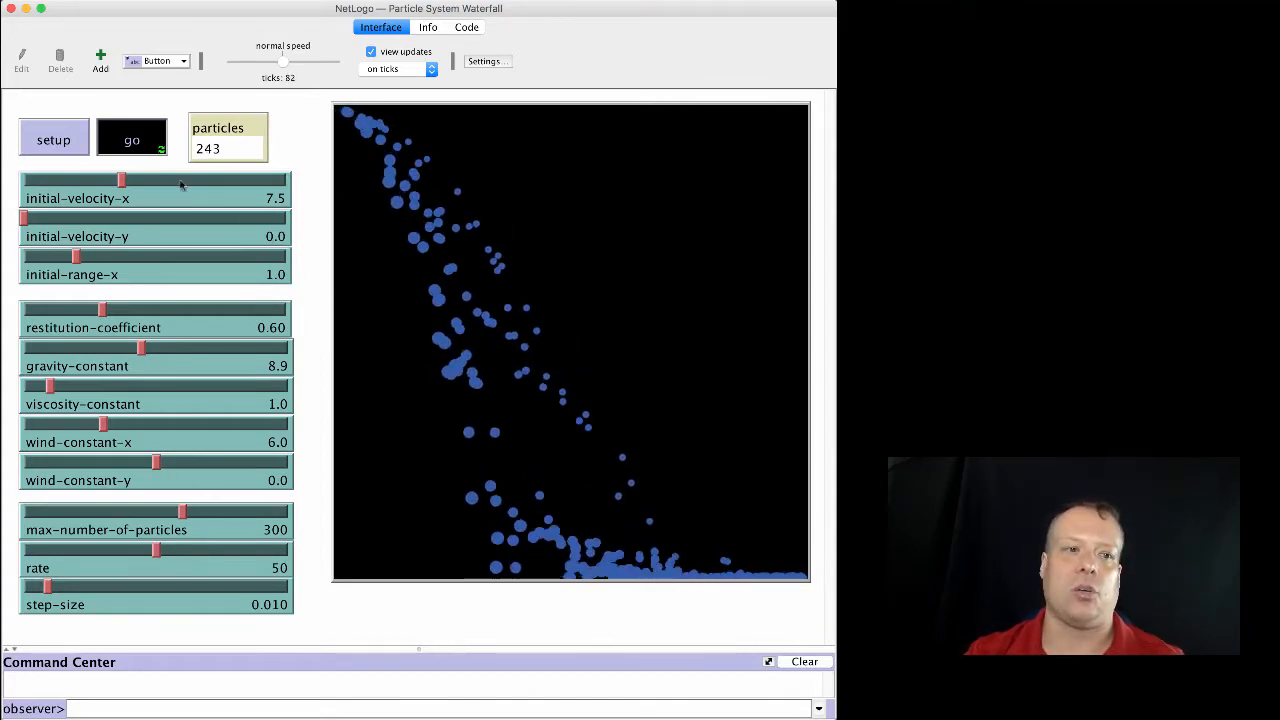
Step: Raise initial-velocity-x from 7.5 to 11.1 while the waterfall runs
left_click_drag(120, 180, 152, 180)
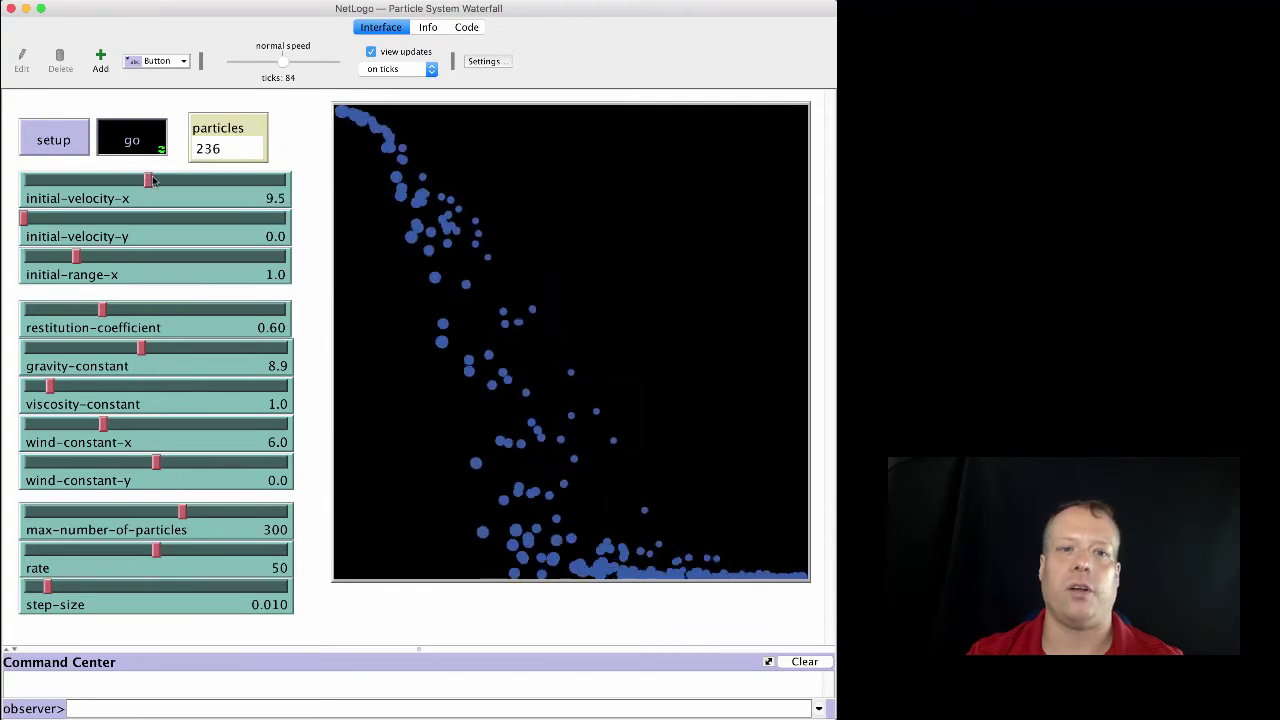
left_click_drag(152, 180, 224, 180)
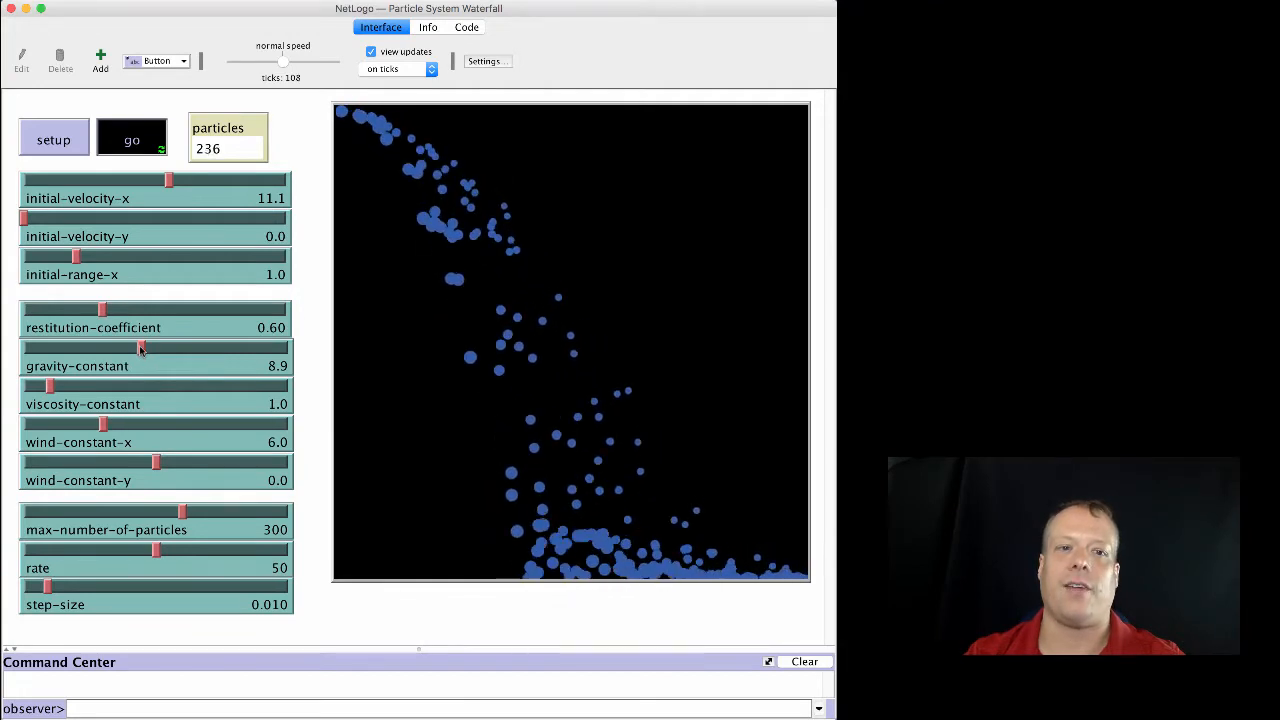
Step: Vary the gravity-constant up and down, settling at 6.2
left_click_drag(140, 348, 184, 348)
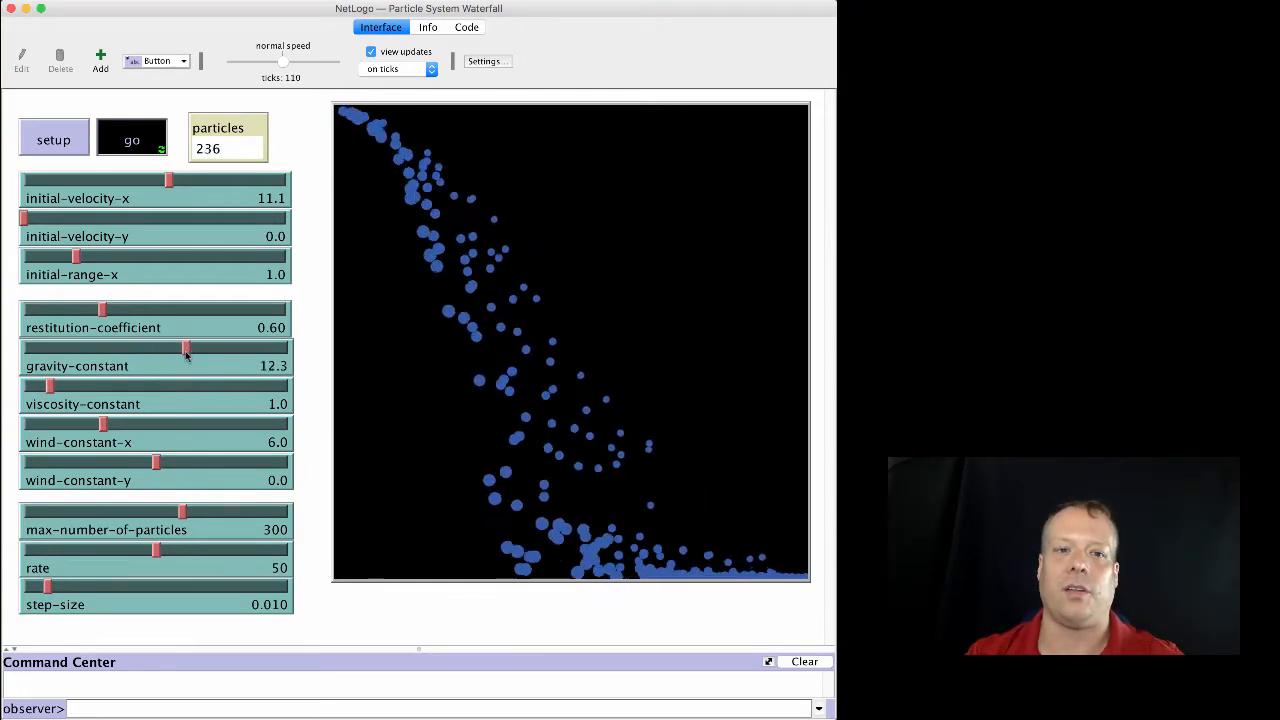
left_click_drag(184, 348, 224, 348)
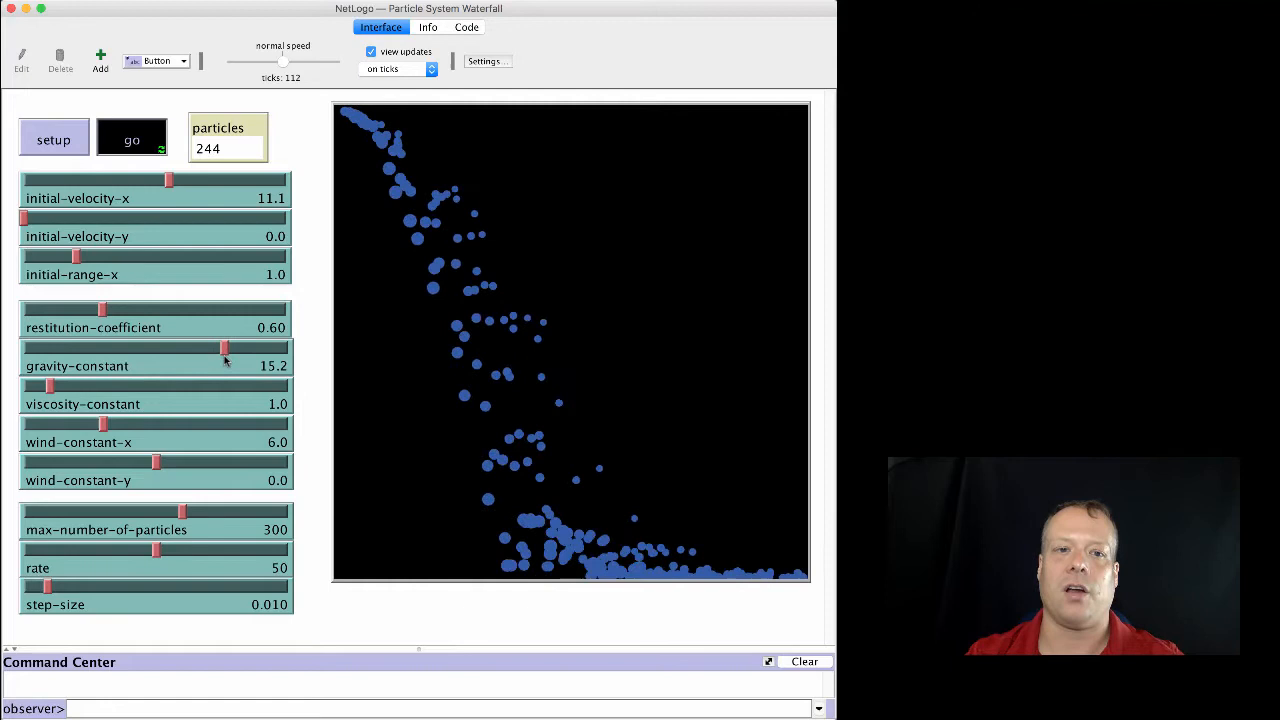
left_click_drag(224, 348, 72, 348)
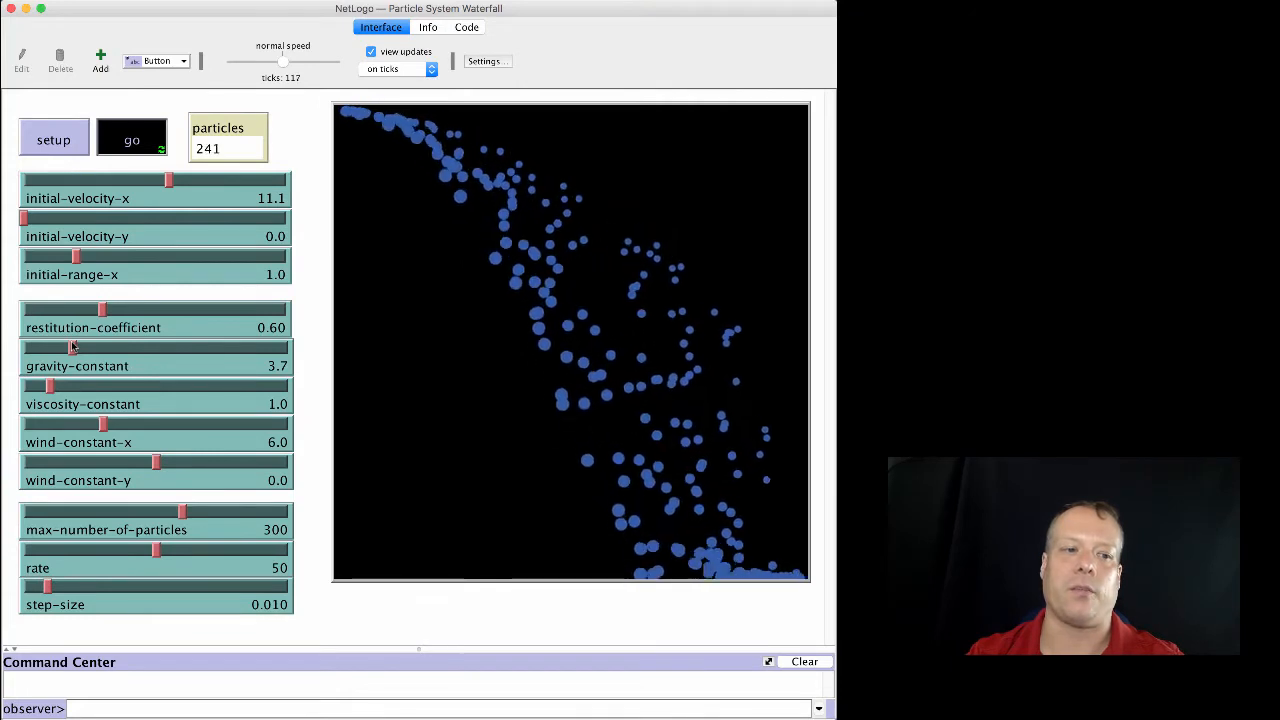
left_click_drag(72, 348, 112, 348)
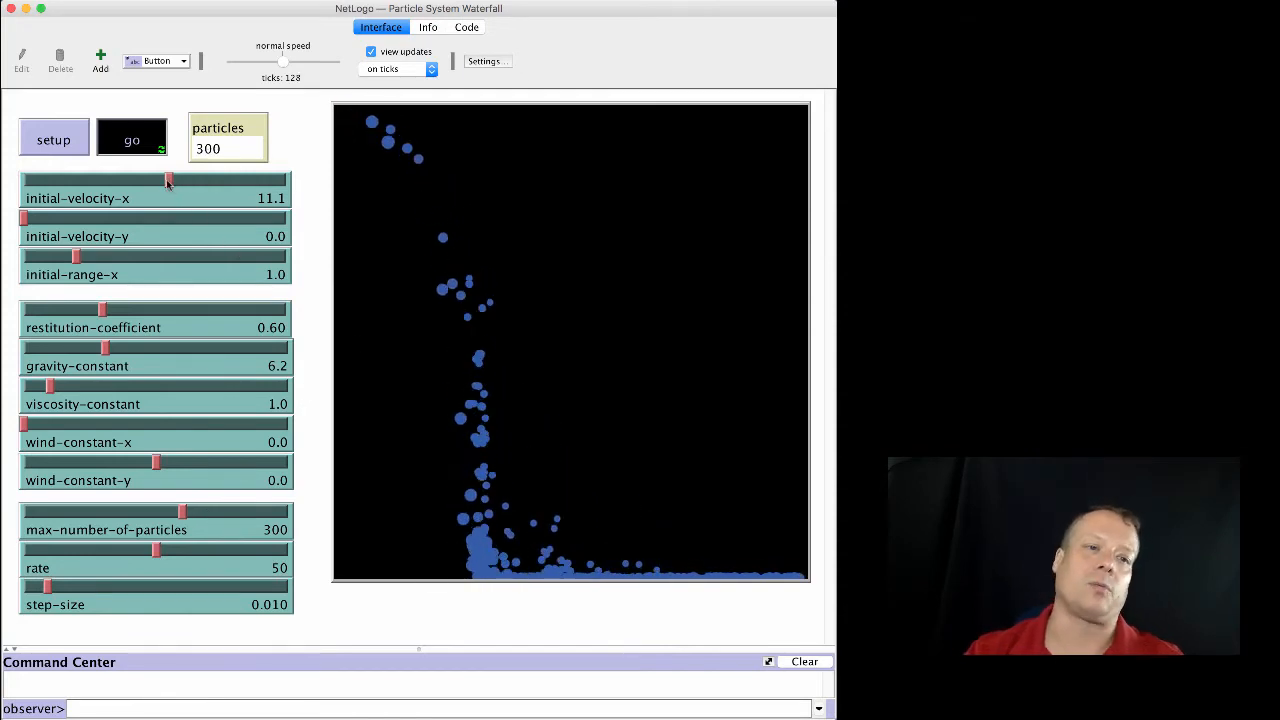
Step: Set initial-velocity-x to 9.8 and wind-constant-x to 9.2
left_click_drag(168, 180, 84, 180)
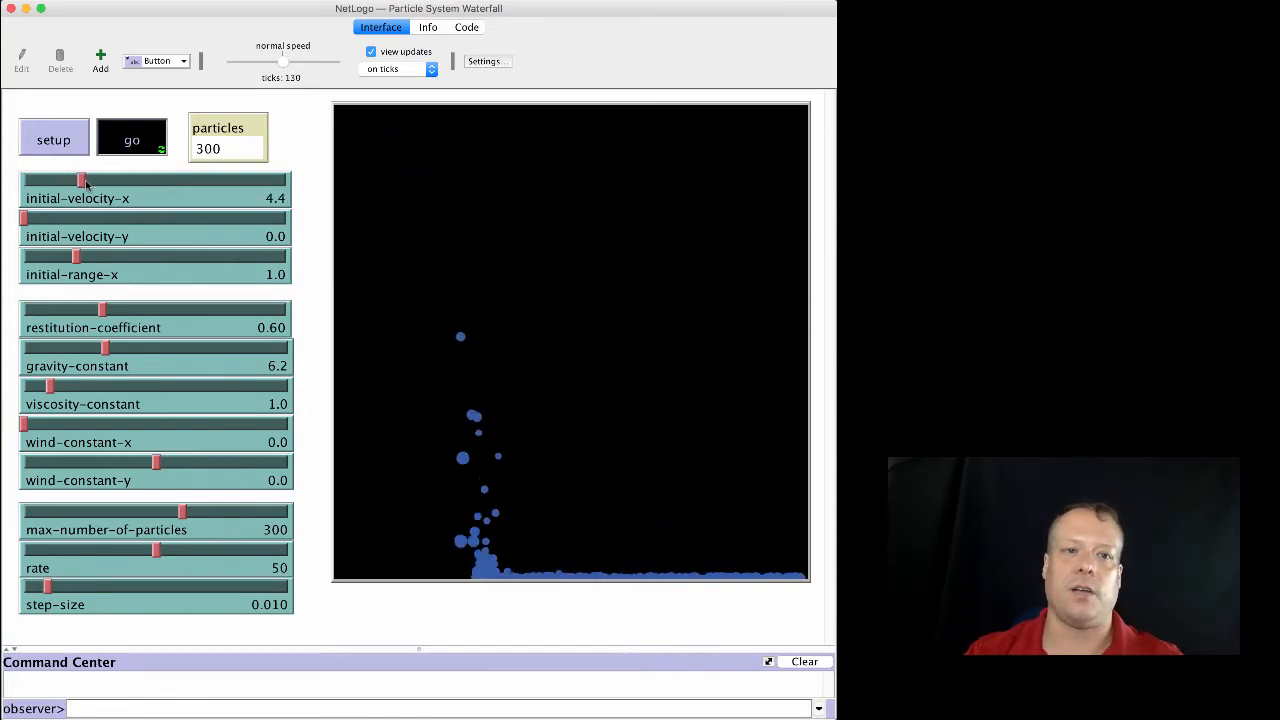
left_click_drag(82, 180, 144, 180)
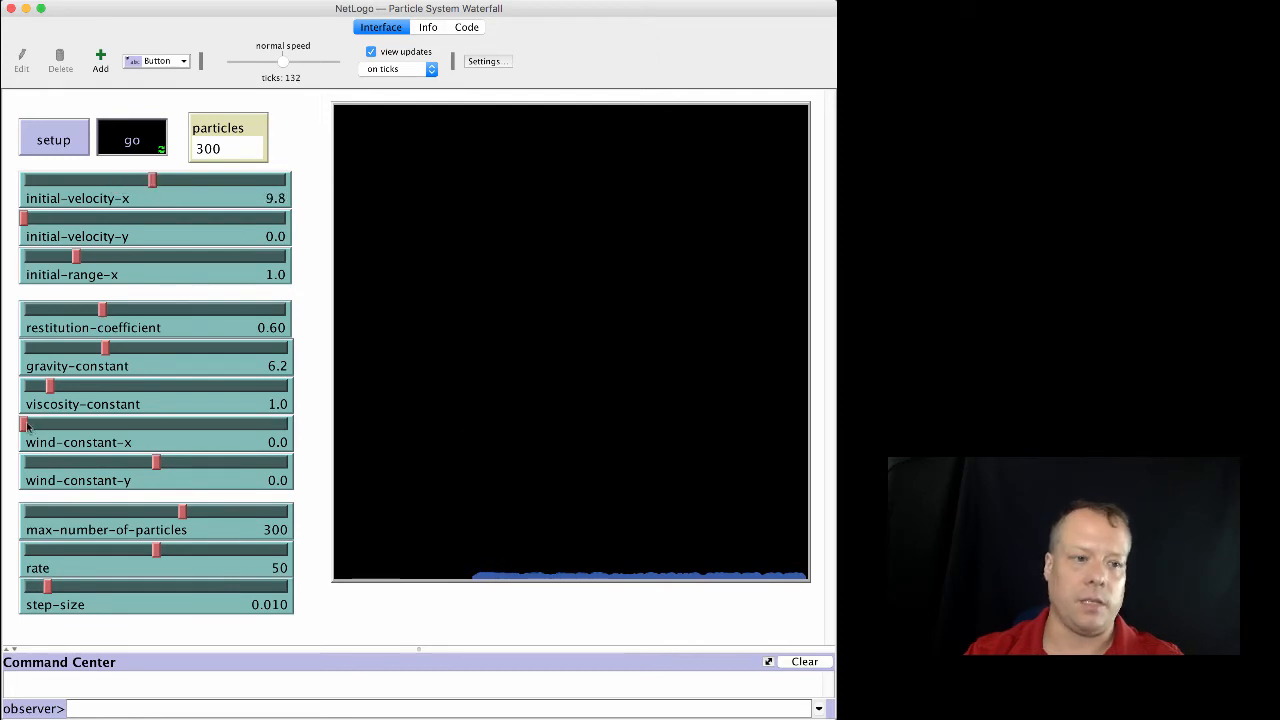
left_click_drag(24, 424, 50, 424)
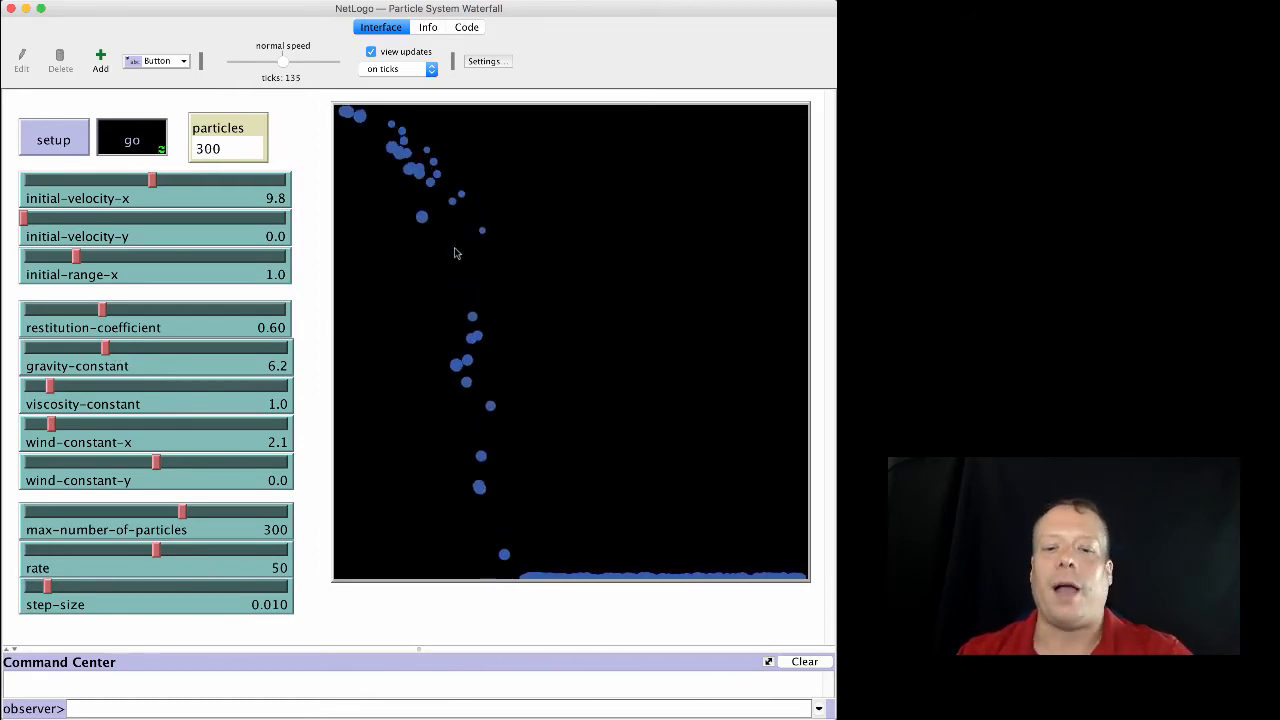
mouse_move(256, 516)
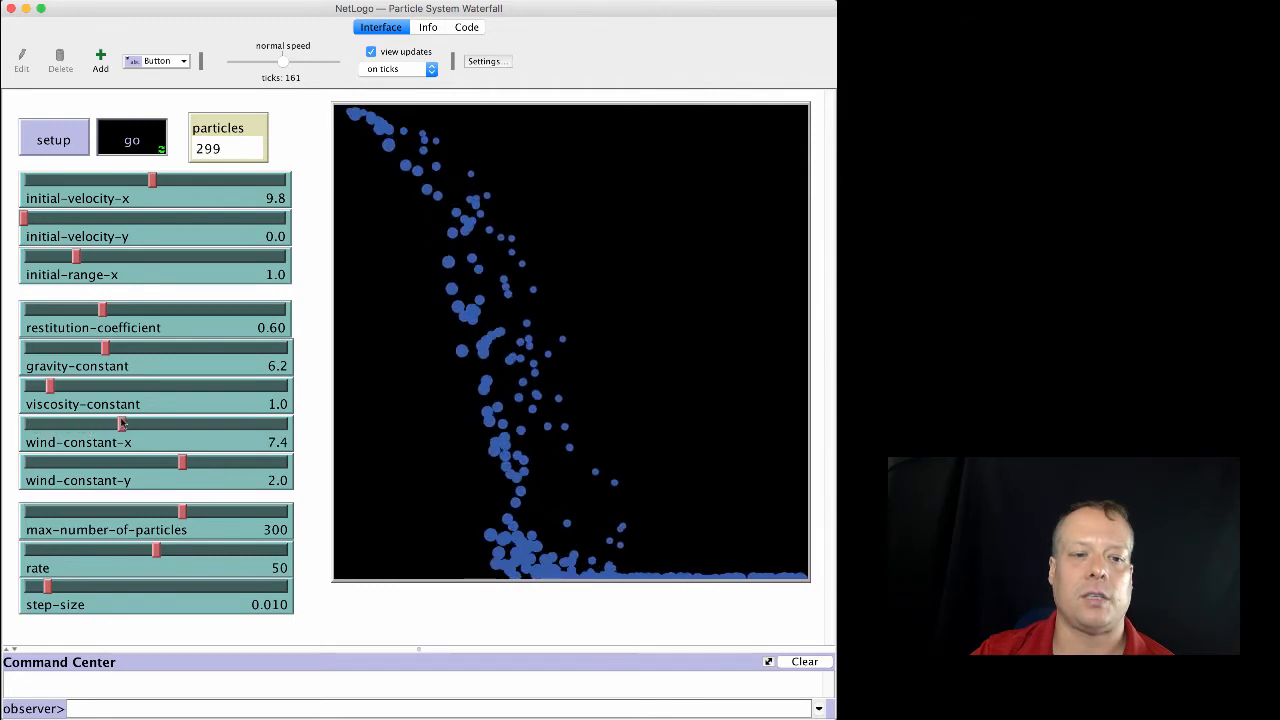
left_click_drag(124, 424, 144, 424)
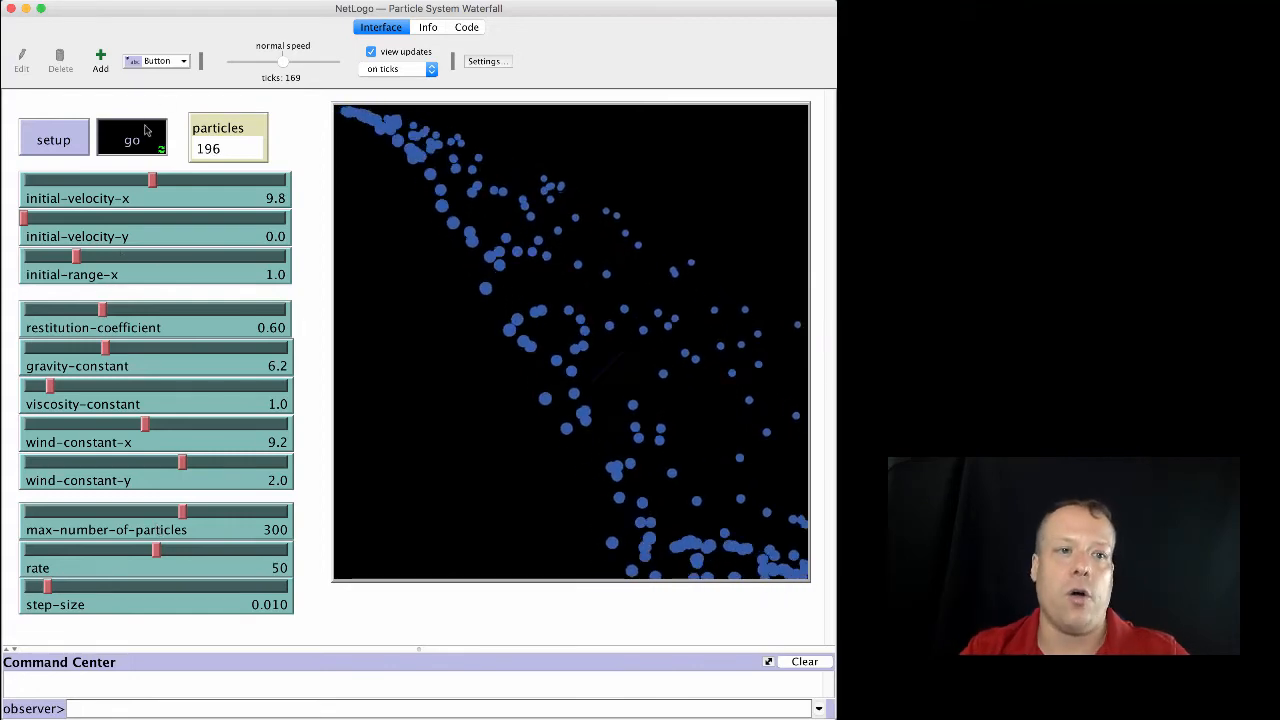
Step: View the model's code and jump to the apply-gravity procedure via the Procedures list
left_click(464, 28)
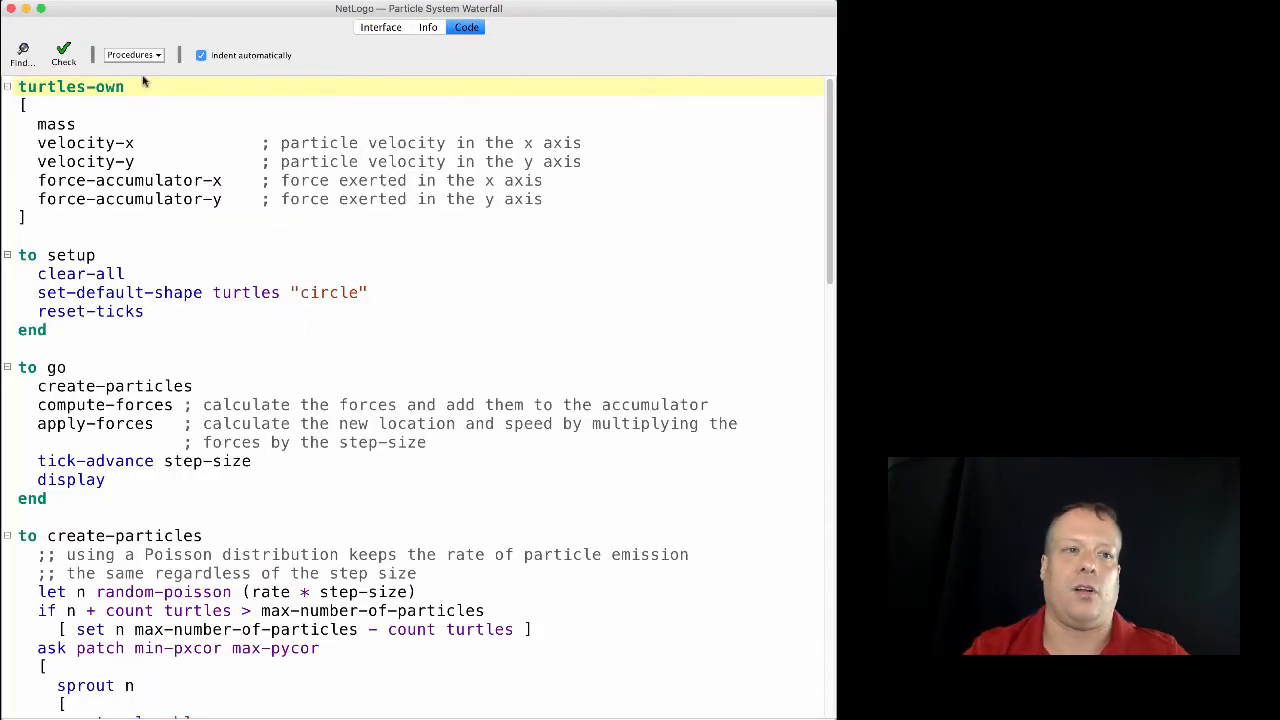
double_click(56, 368)
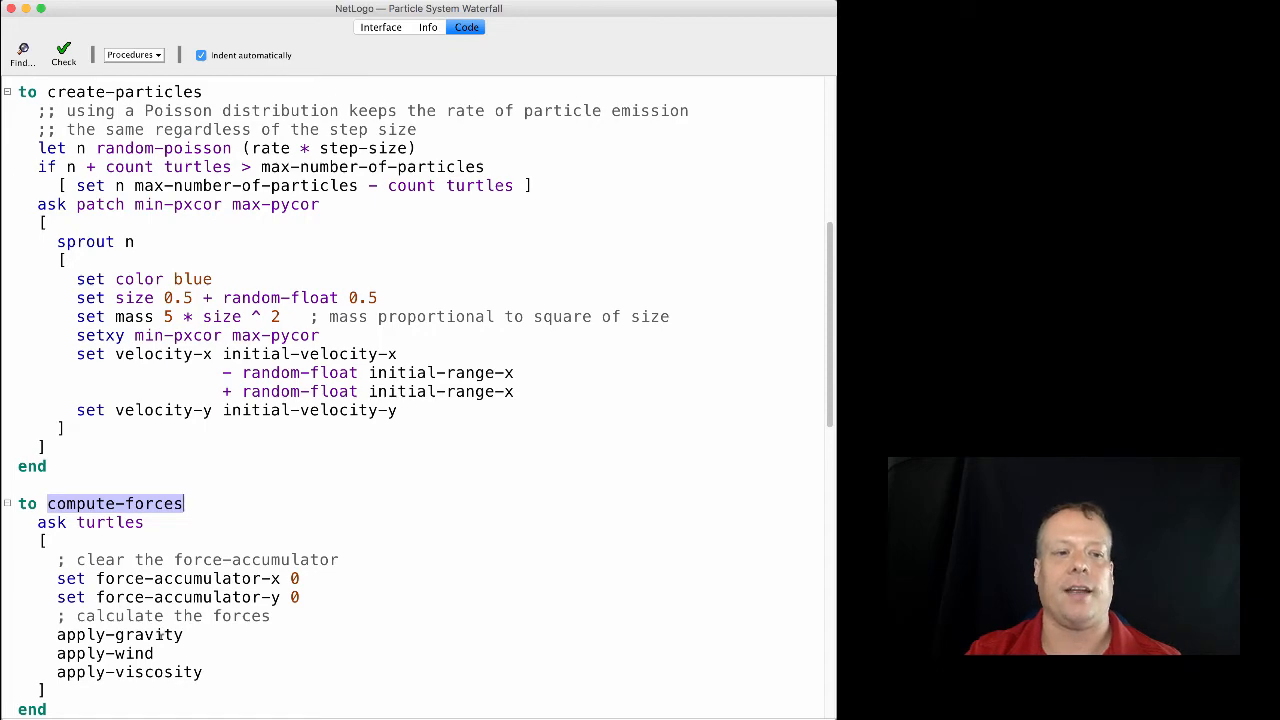
left_click(132, 56)
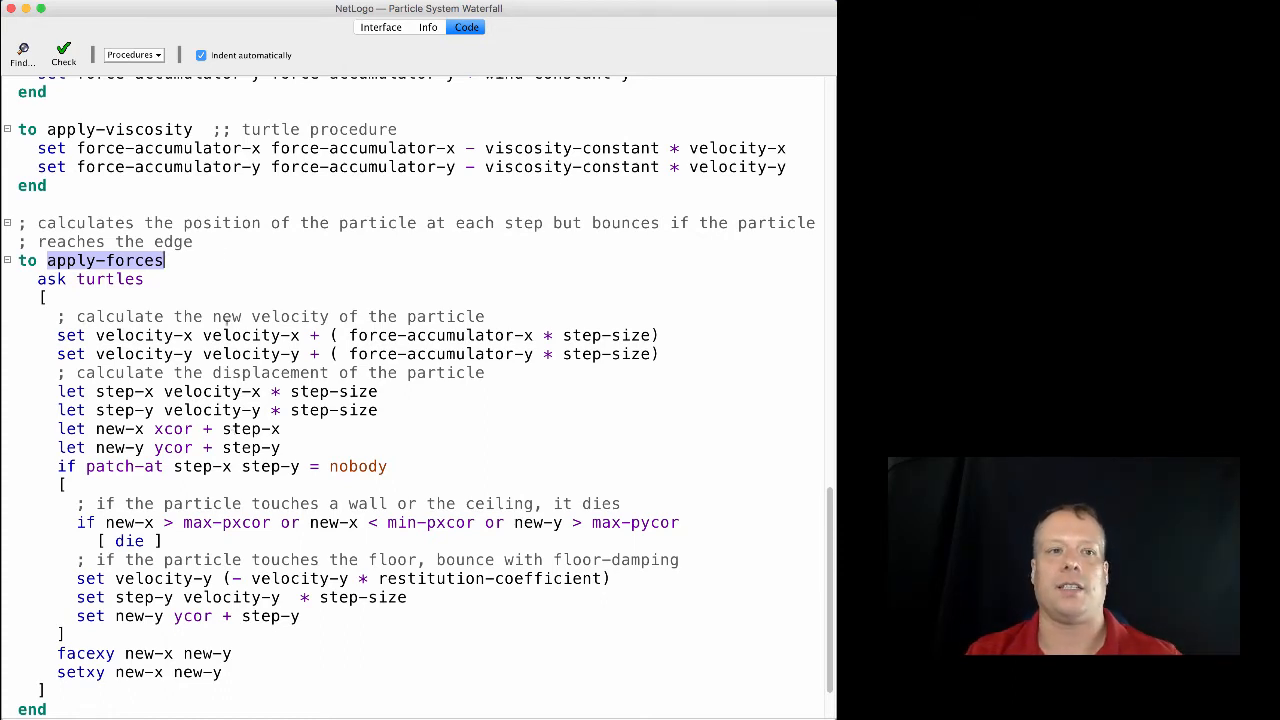
left_click(136, 56)
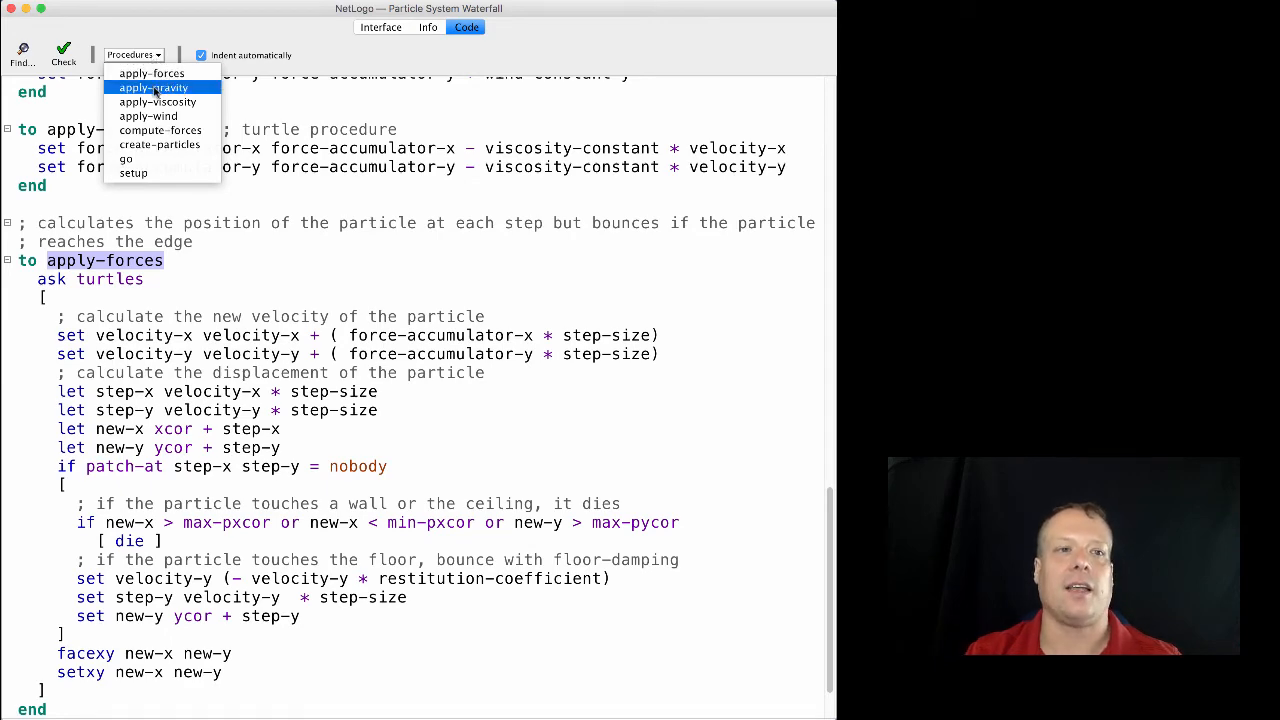
left_click(152, 88)
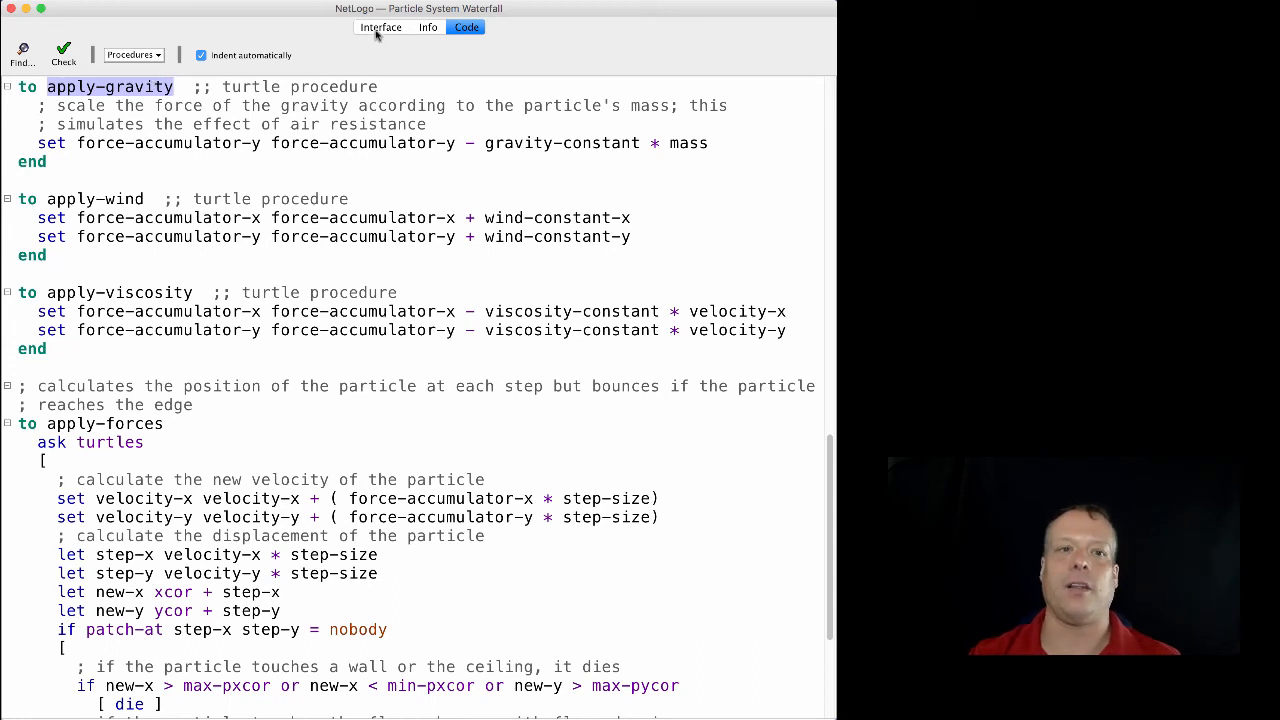
Step: Back on the Interface, restart the run with setup and go, then lower max-number-of-particles to 1
left_click(384, 28)
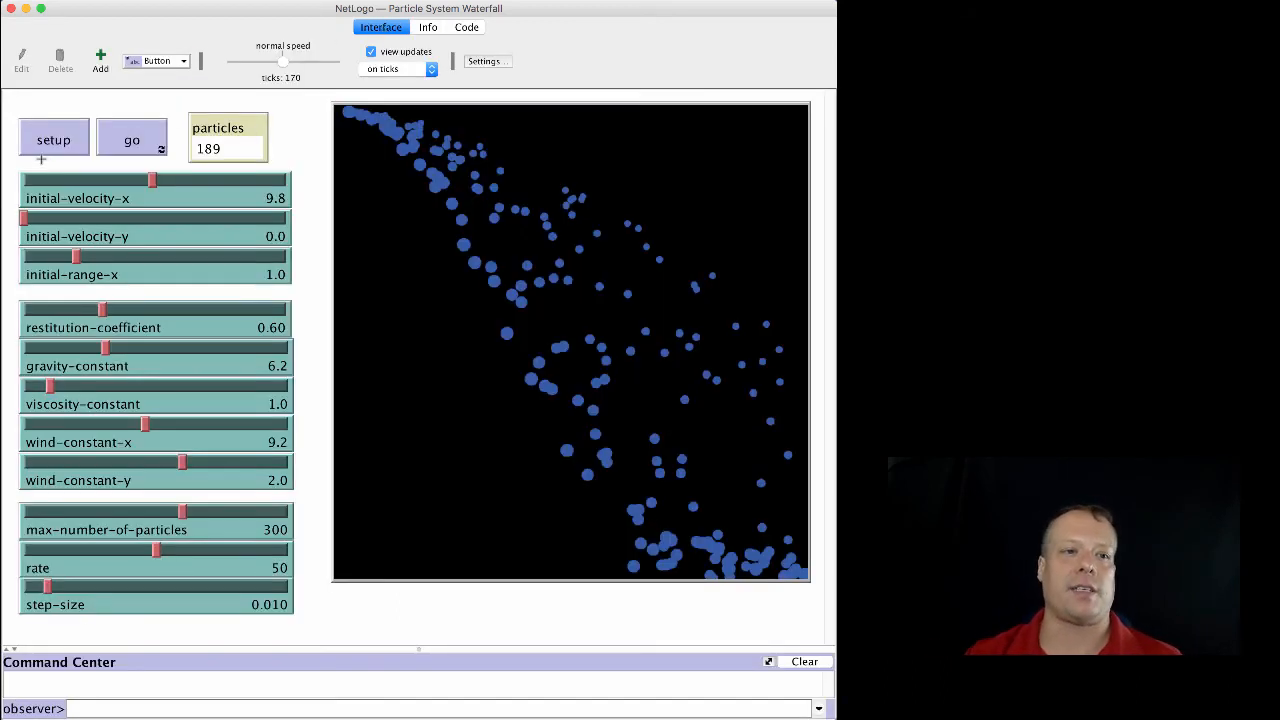
left_click(52, 138)
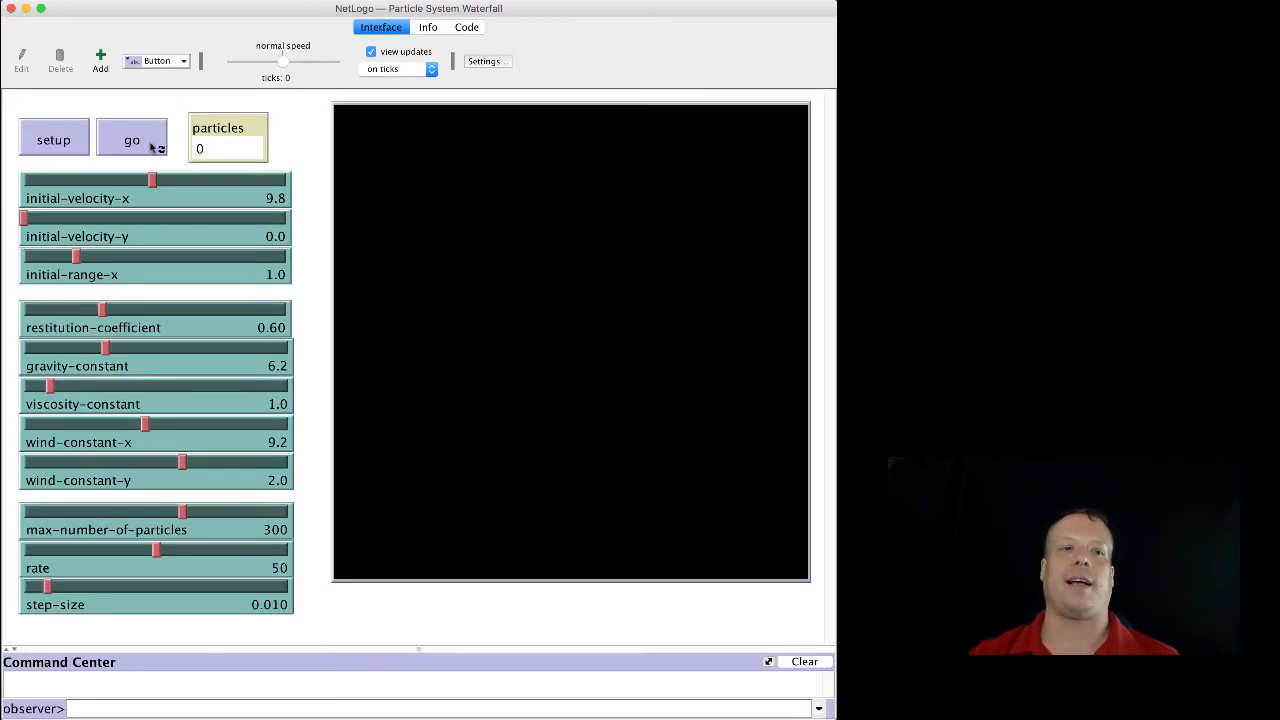
left_click(132, 140)
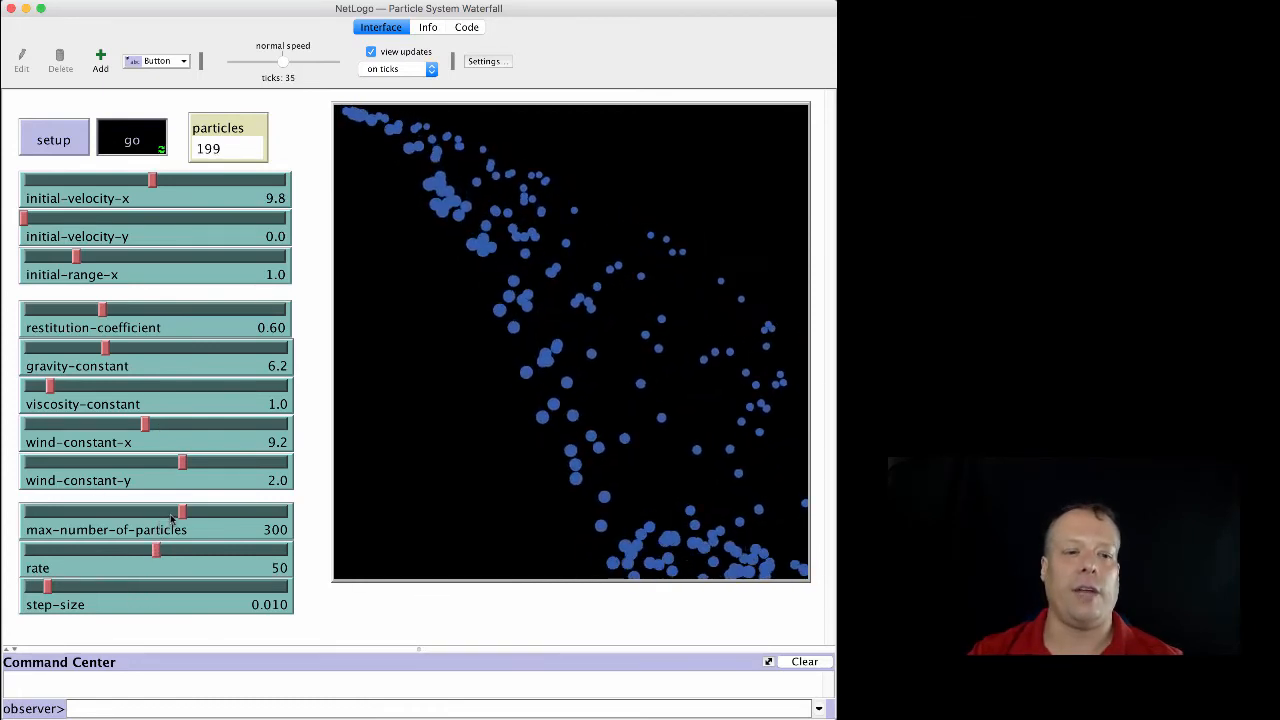
left_click_drag(180, 512, 24, 512)
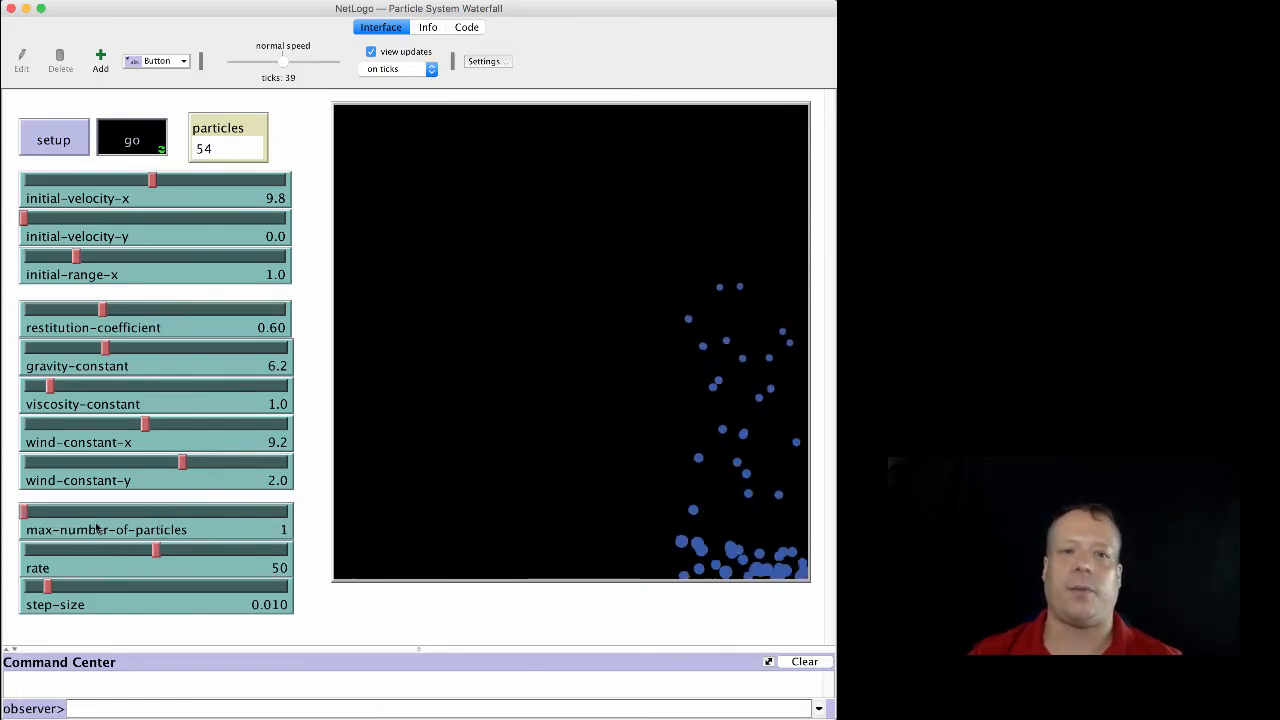